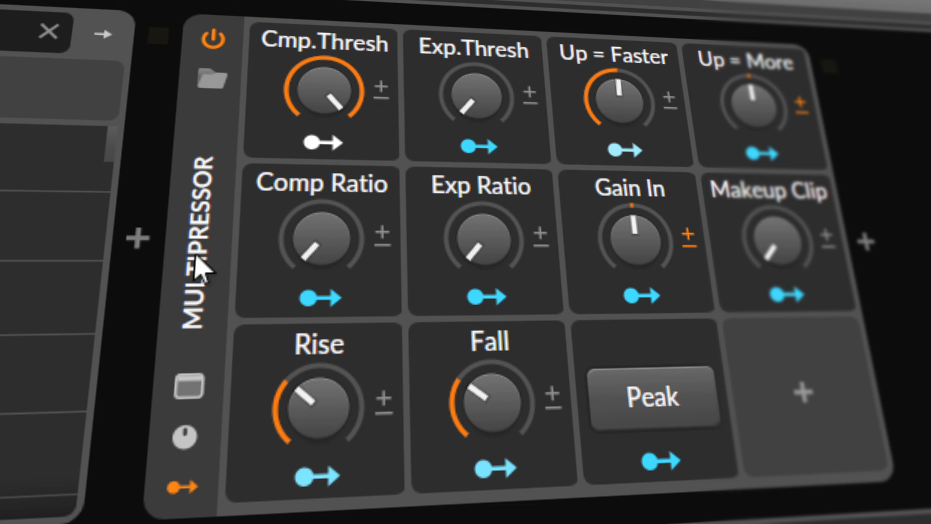
mouse_move(205, 270)
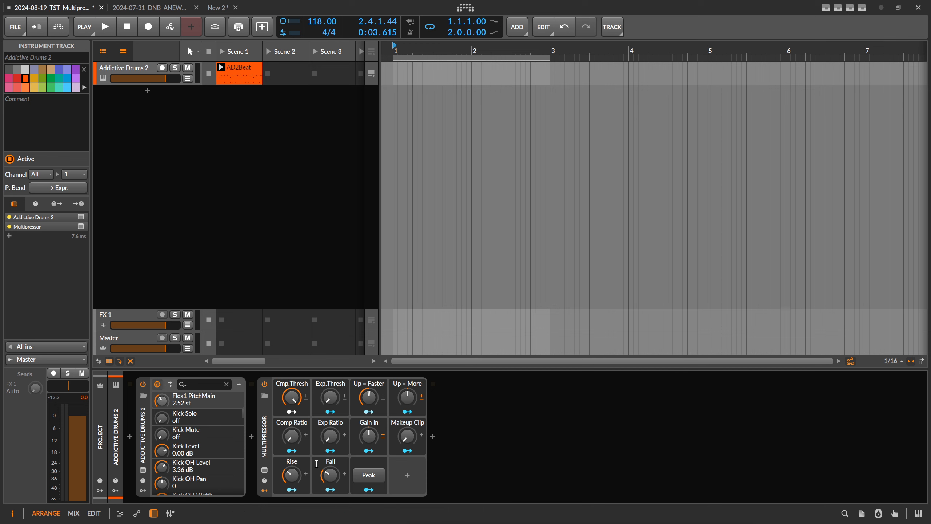
mouse_move(292, 397)
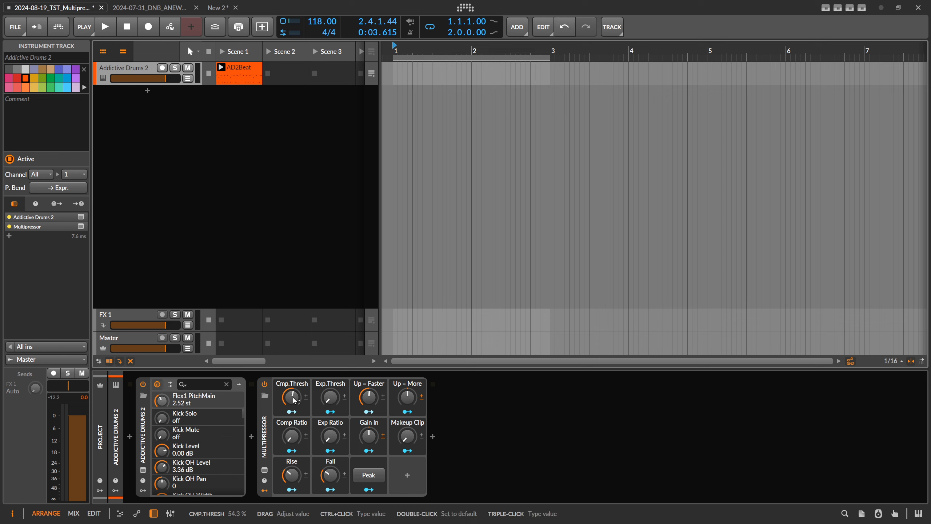
Nudge the Multipressor's Cmp.Thresh knob on the Addictive Drums 2 track.
drag(292, 399, 292, 404)
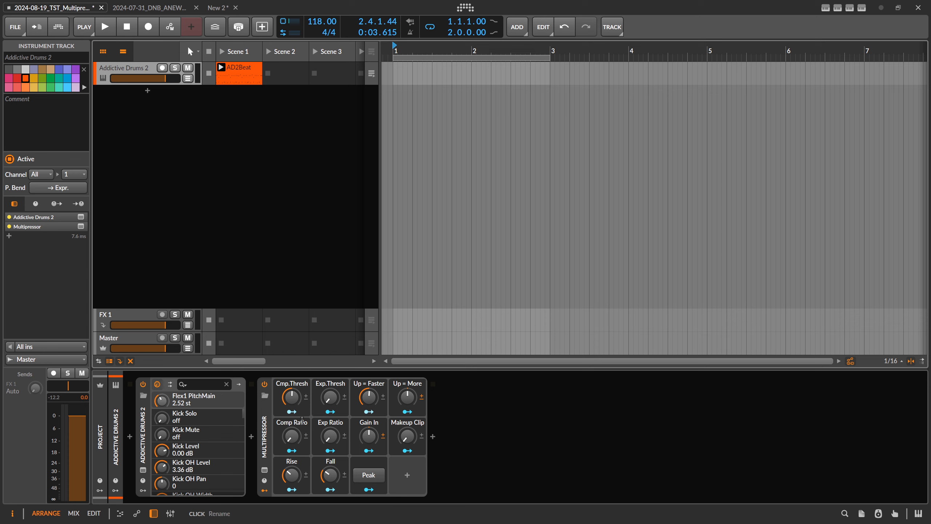
click(106, 26)
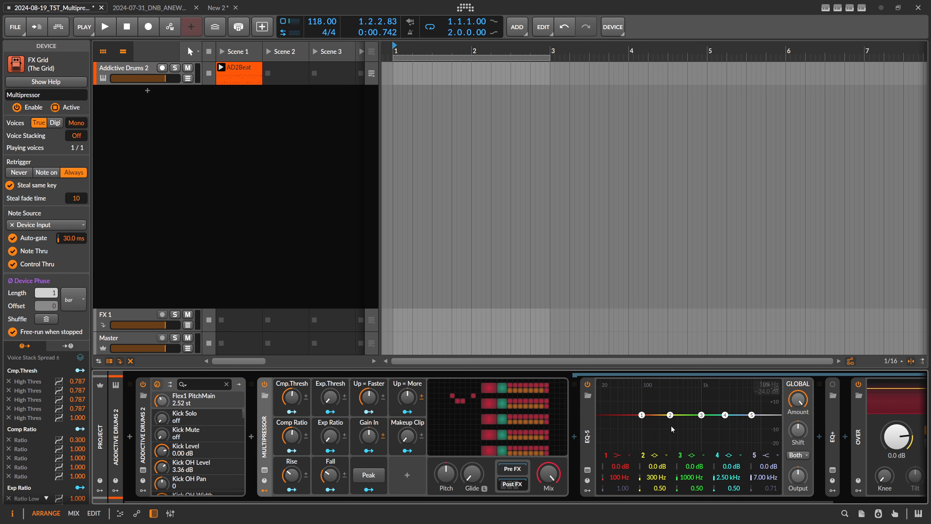
mouse_move(633, 439)
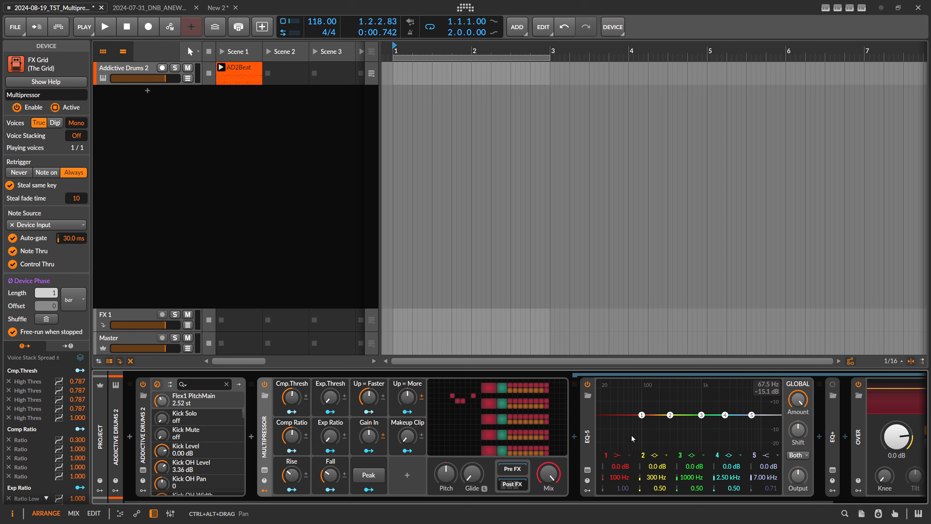
Play the drum clip and bring Cmp.Thresh down to about 40%.
click(106, 27)
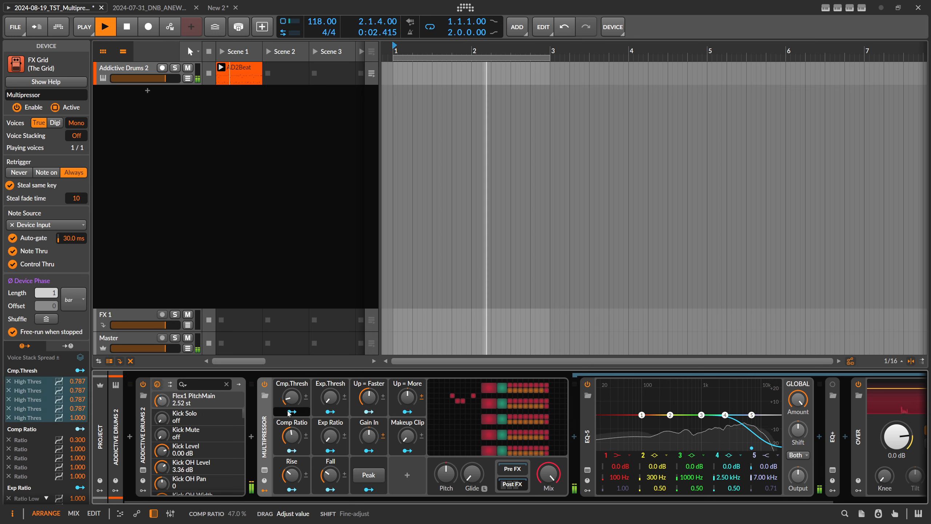
drag(292, 398, 291, 410)
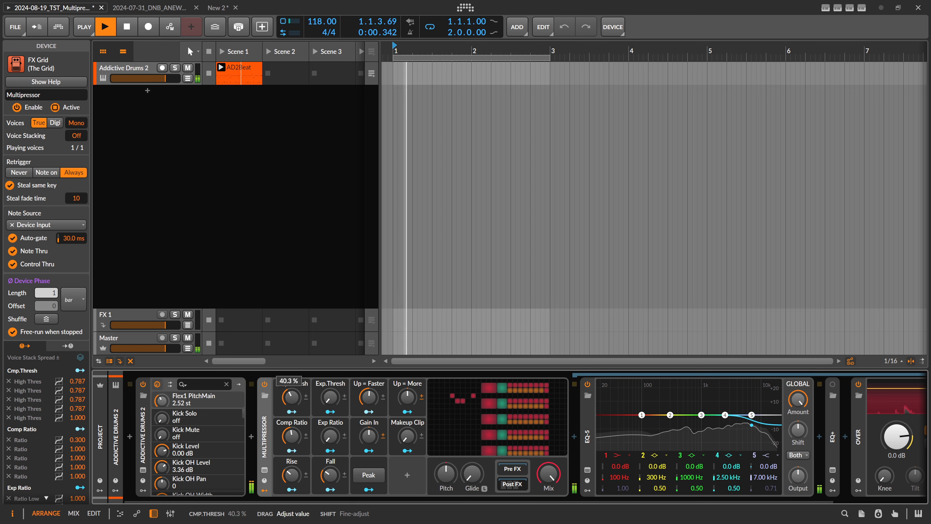
drag(290, 398, 292, 392)
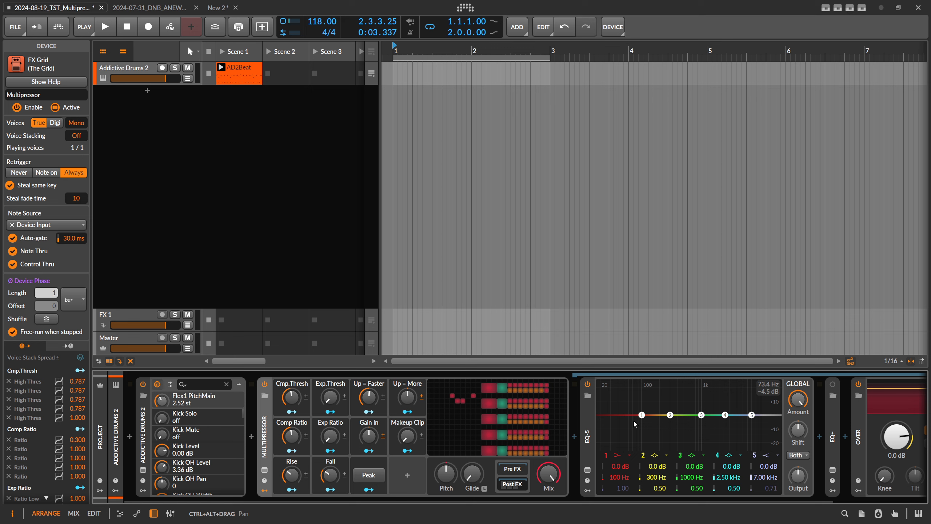
mouse_move(291, 475)
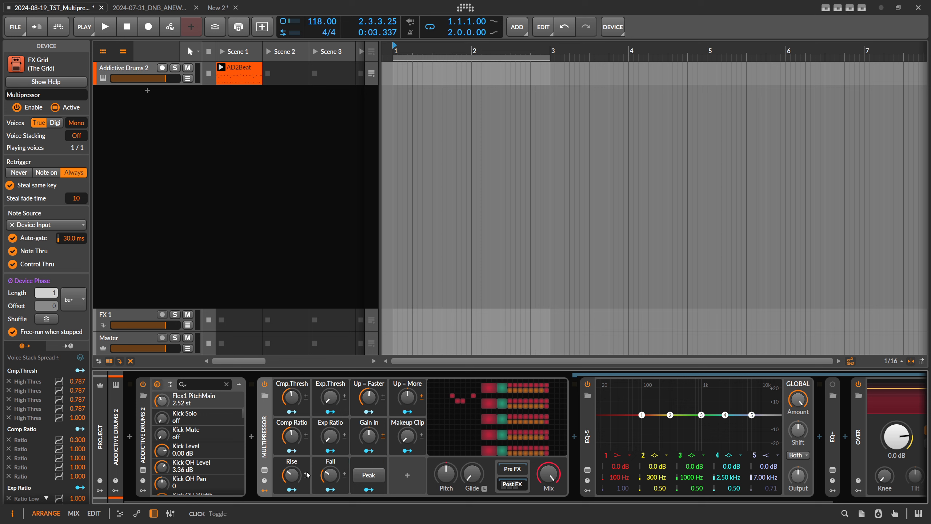
Play the beat and set the Multipressor's Fall knob to about 40%.
click(106, 27)
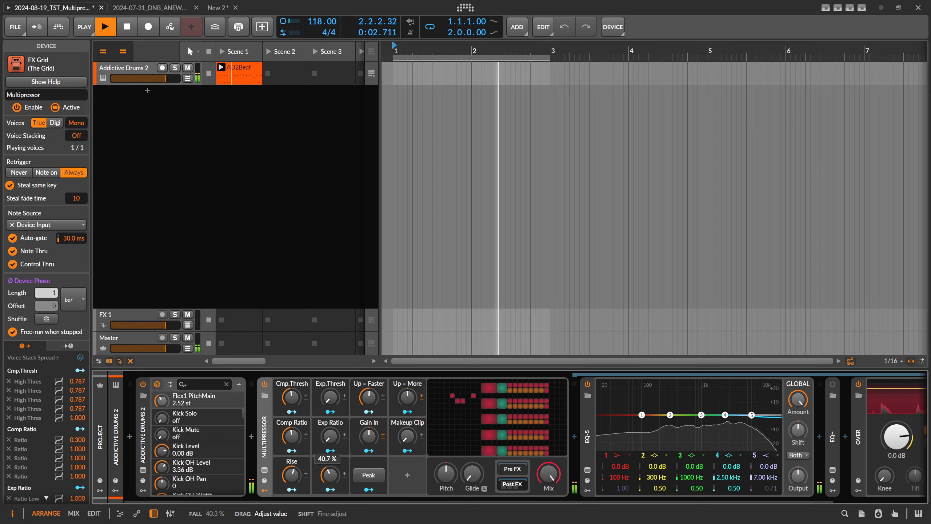
drag(331, 469, 330, 455)
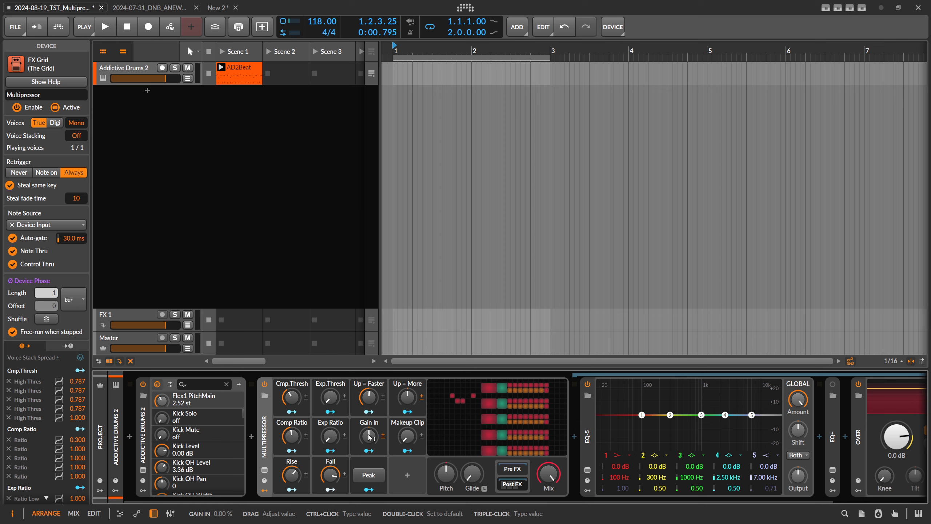
Play the beat and raise Gain In to about 42.7%.
click(106, 27)
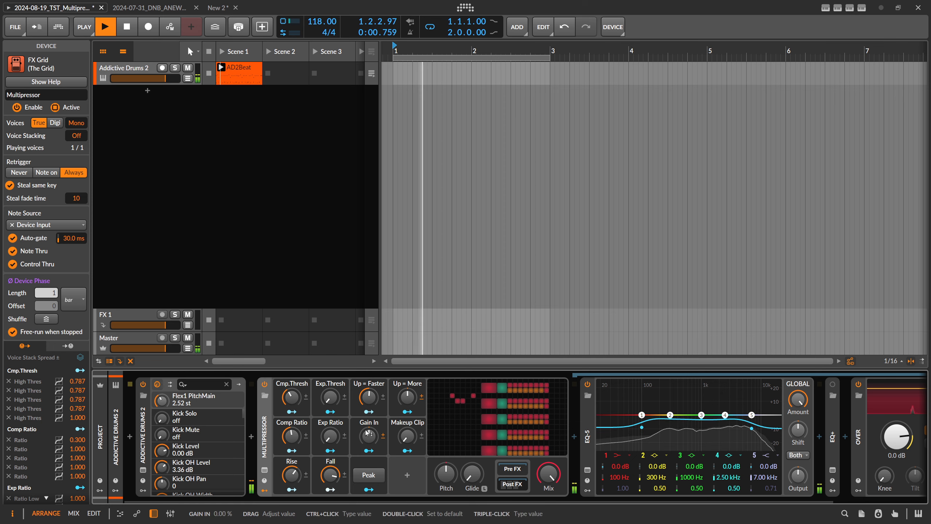
drag(369, 436, 368, 419)
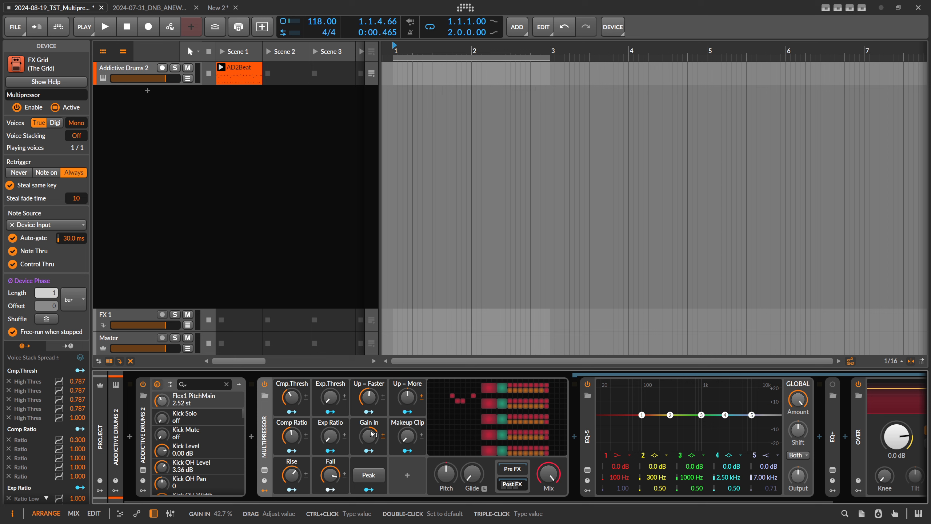
mouse_move(373, 432)
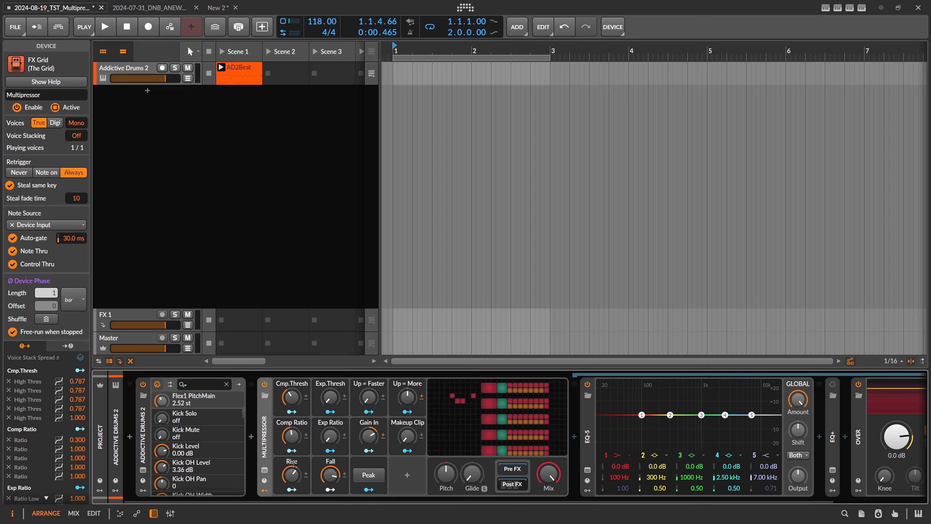
mouse_move(728, 409)
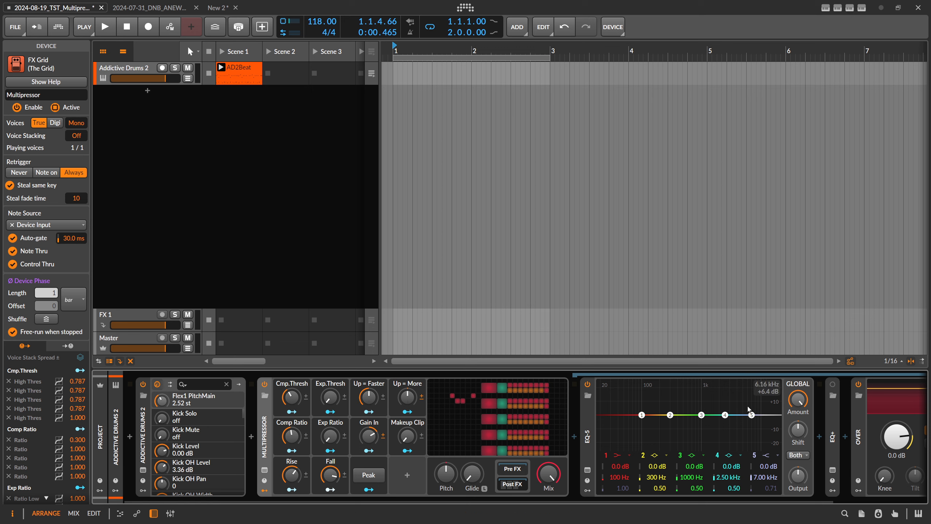
Audition the beat and set Up = Faster to about 48.7%.
drag(751, 415, 724, 415)
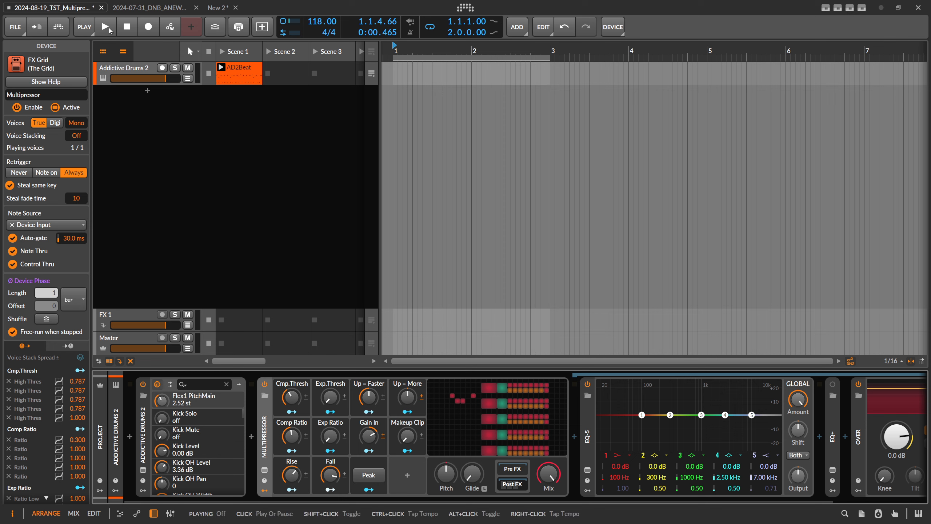
drag(368, 397, 368, 380)
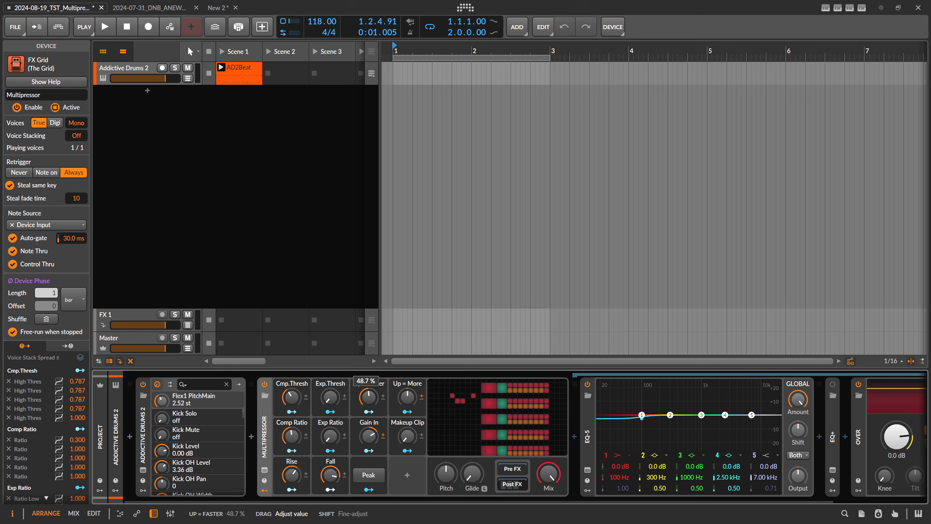
drag(367, 395, 368, 416)
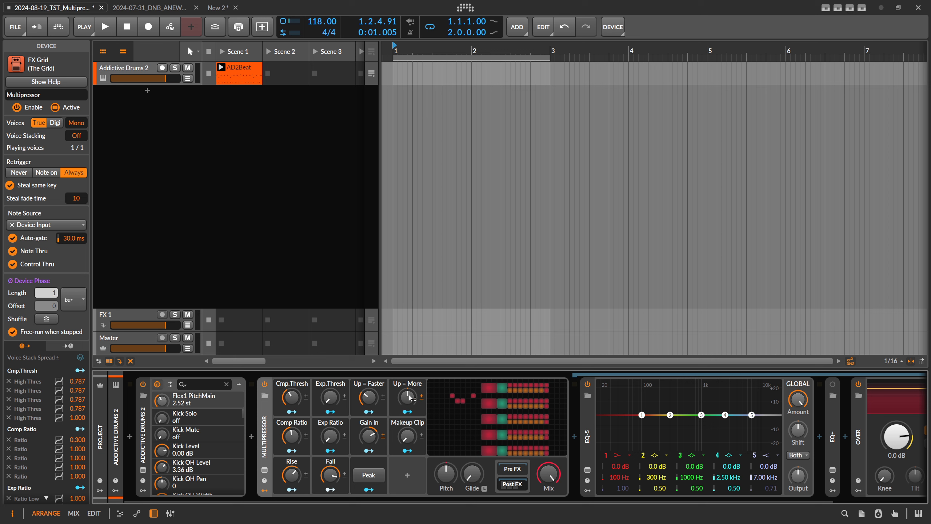
mouse_move(408, 397)
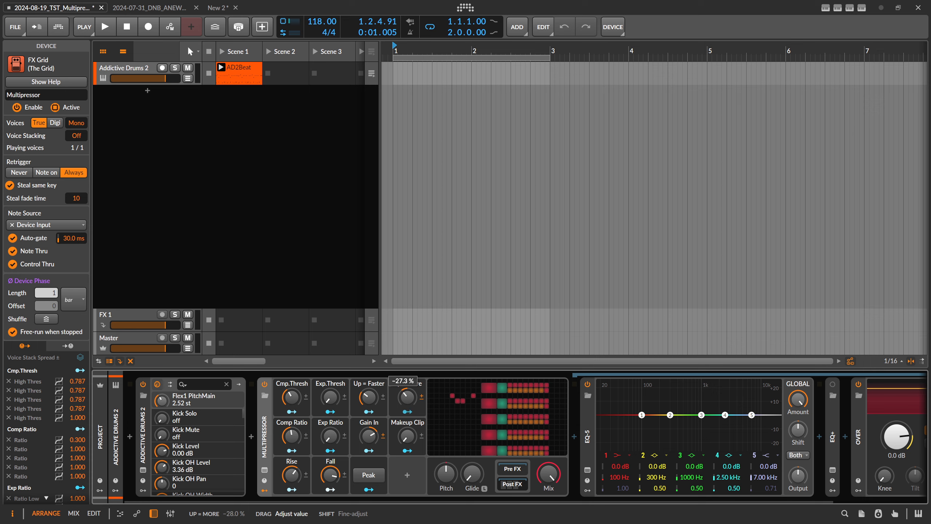
During playback, sweep Up = More to -83%, then up to about 88.7%.
click(106, 26)
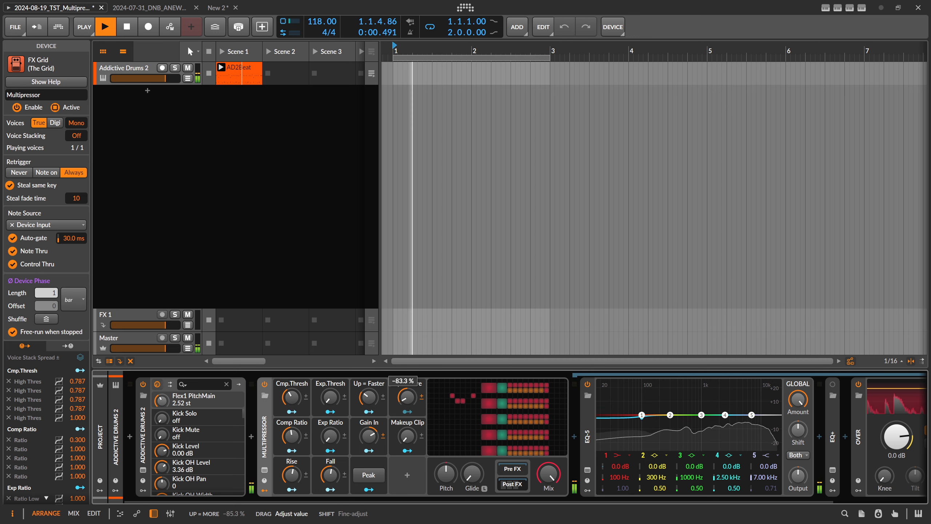
drag(406, 398, 406, 381)
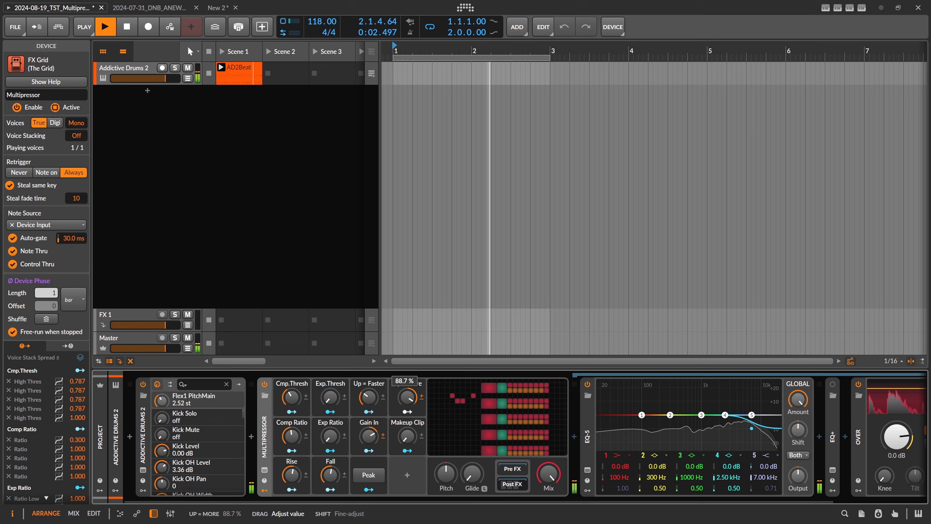
drag(406, 397, 407, 452)
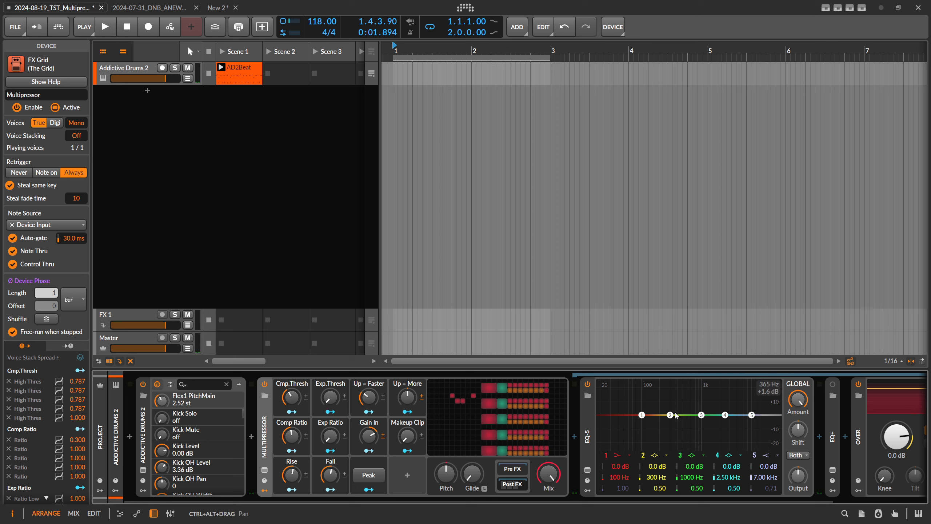
drag(675, 416, 671, 415)
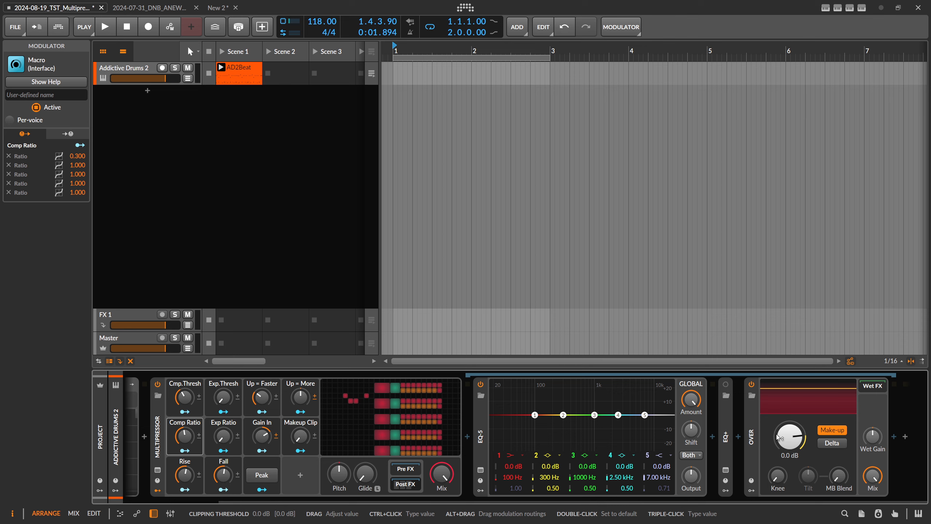
Play the drum loop and raise Makeup Clip to about 74%.
click(105, 27)
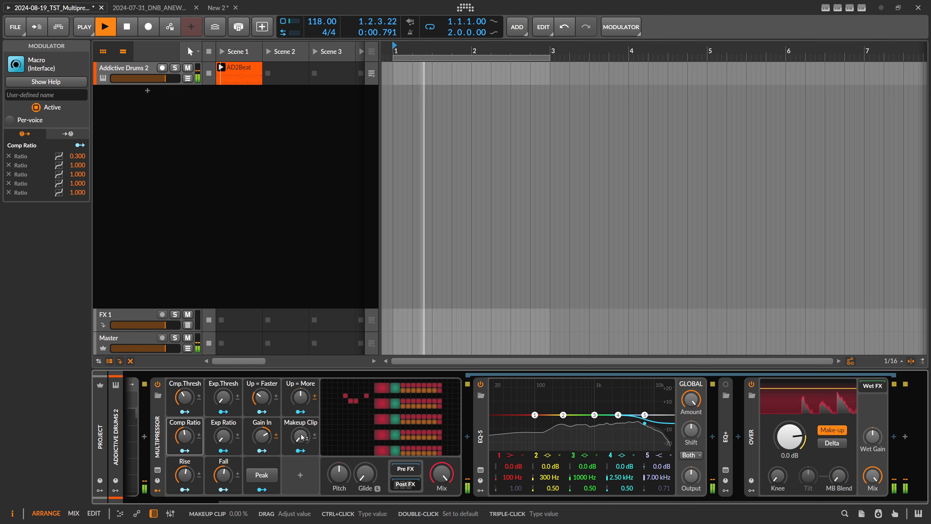
drag(300, 436, 300, 428)
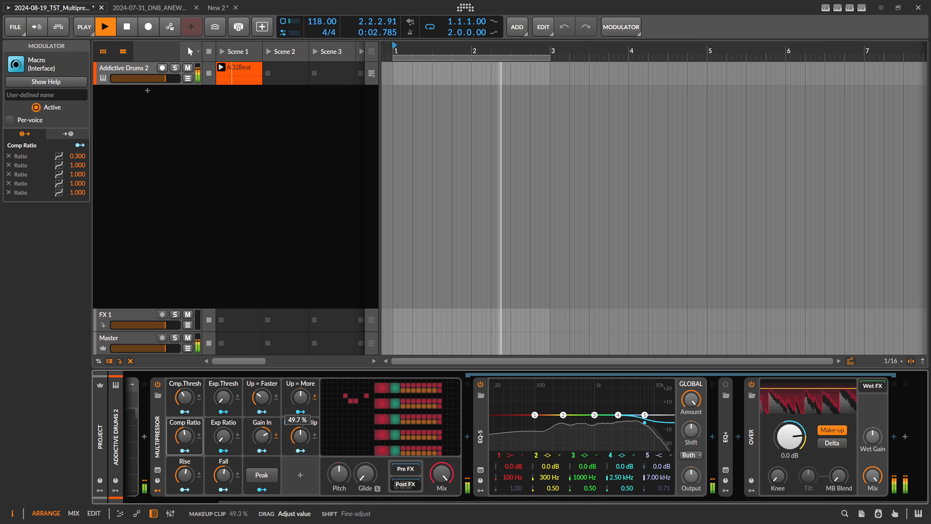
drag(298, 436, 299, 422)
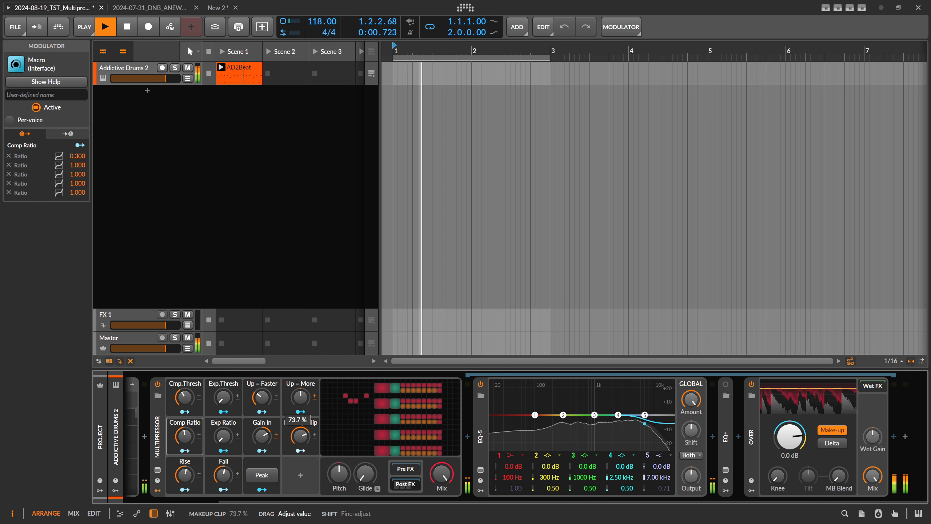
drag(297, 437, 297, 452)
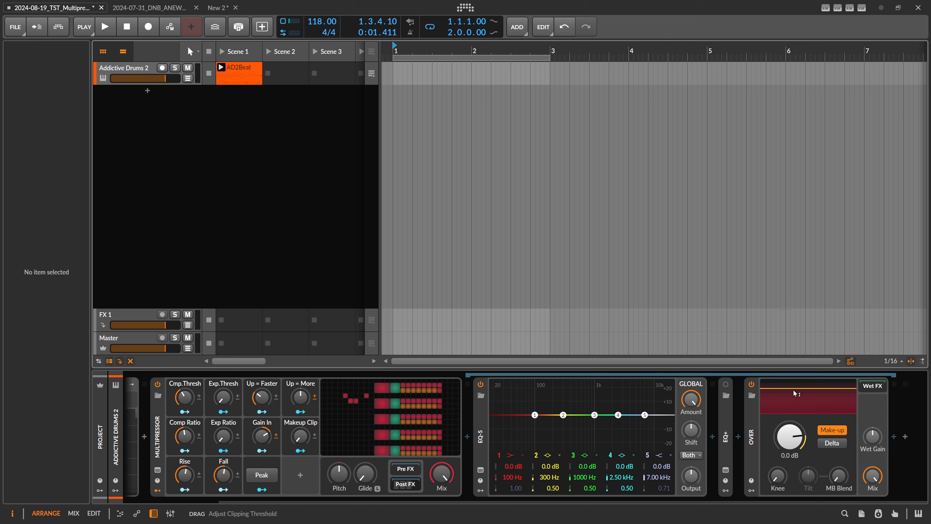
mouse_move(795, 394)
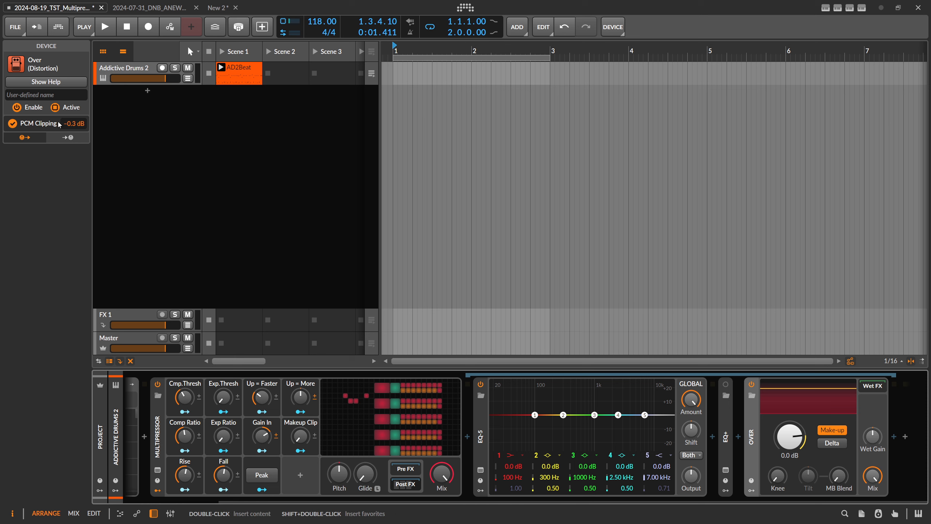
mouse_move(76, 127)
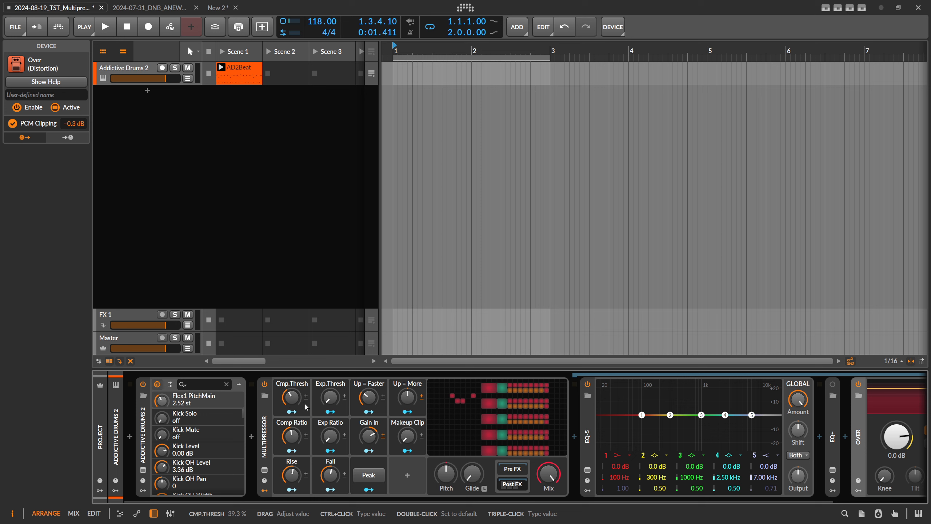
mouse_move(331, 397)
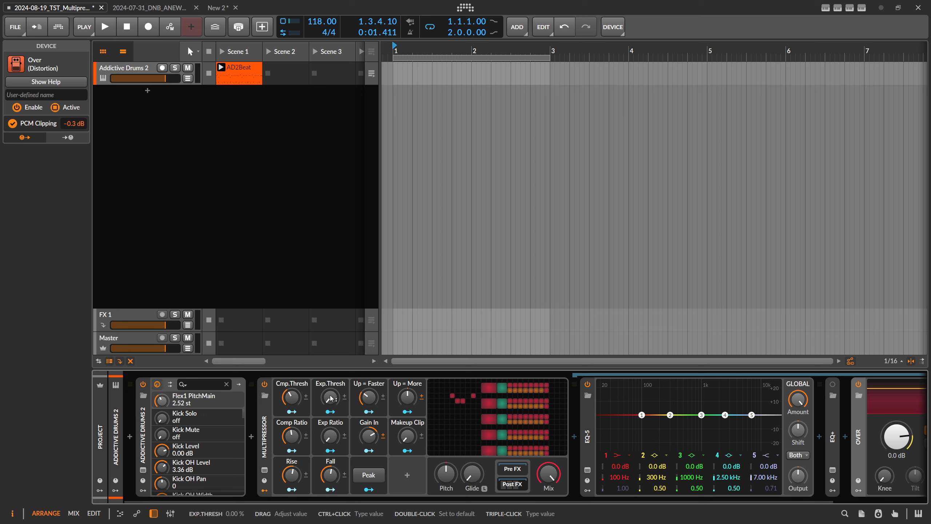
Set Exp.Thresh to about 27%, Gain In to 43% and Exp Ratio to 43%.
drag(330, 397, 333, 395)
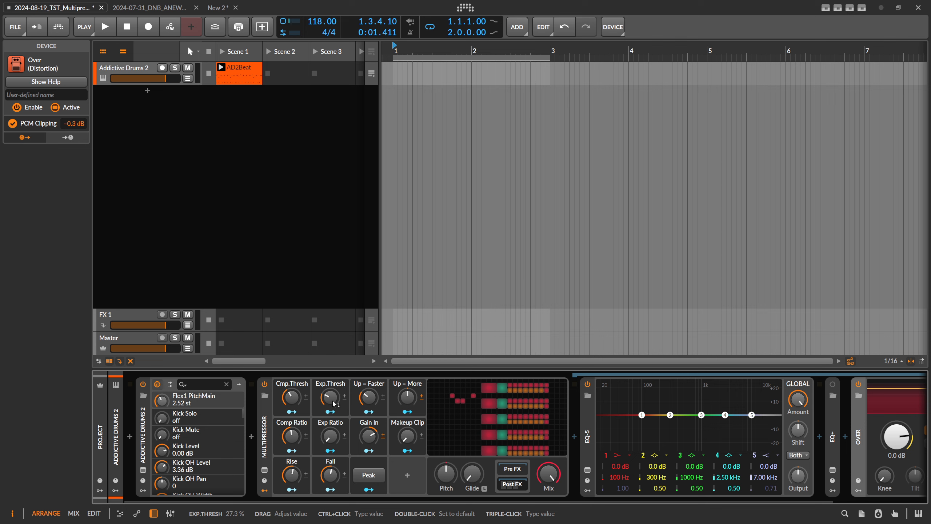
drag(331, 397, 330, 392)
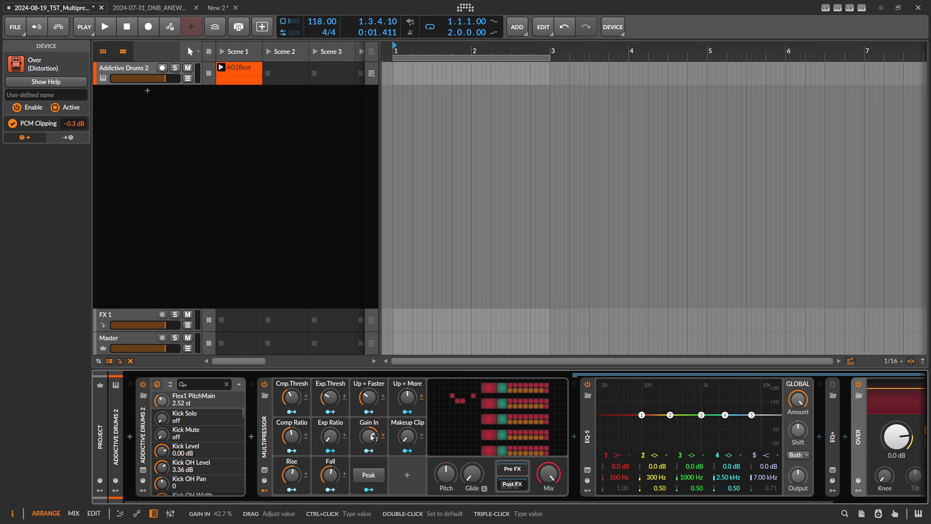
click(106, 26)
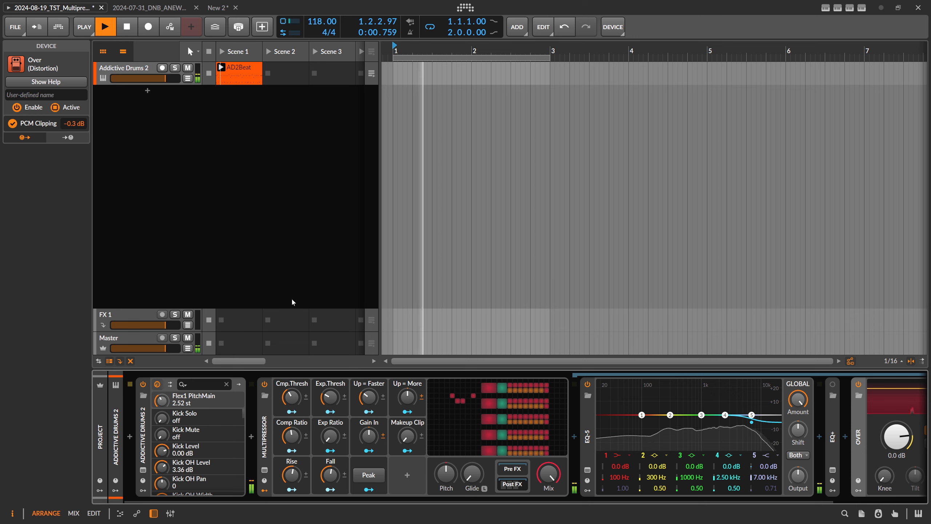
drag(330, 397, 330, 386)
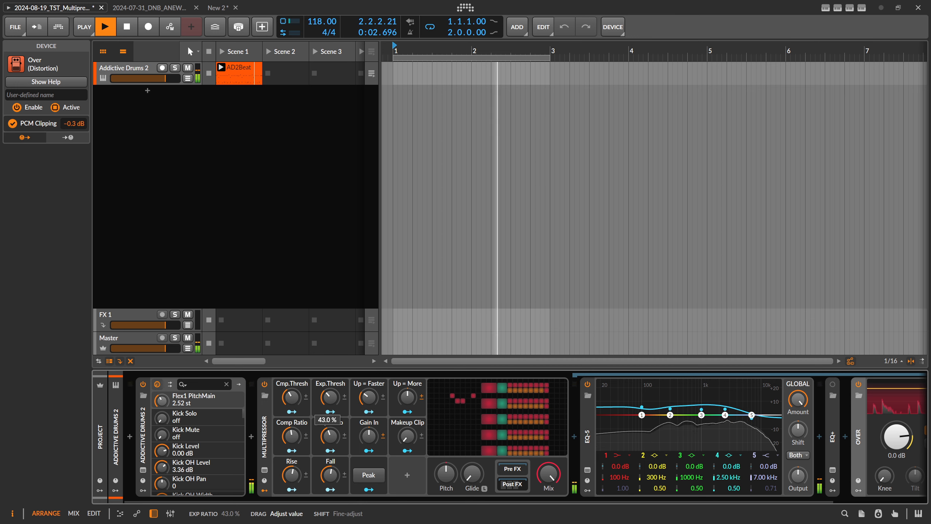
While the loop plays, settle Exp.Thresh near 11% and Comp Ratio near 73%.
drag(701, 414, 725, 403)
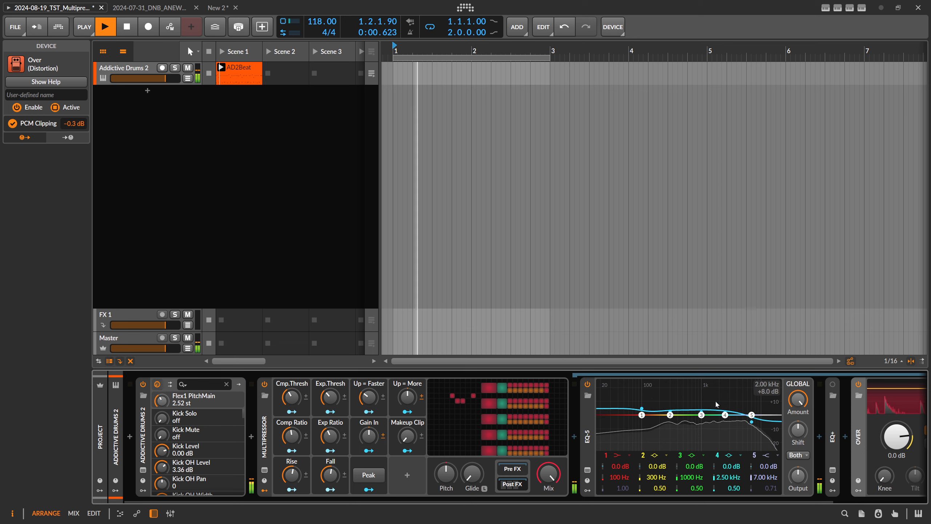
drag(331, 474, 330, 467)
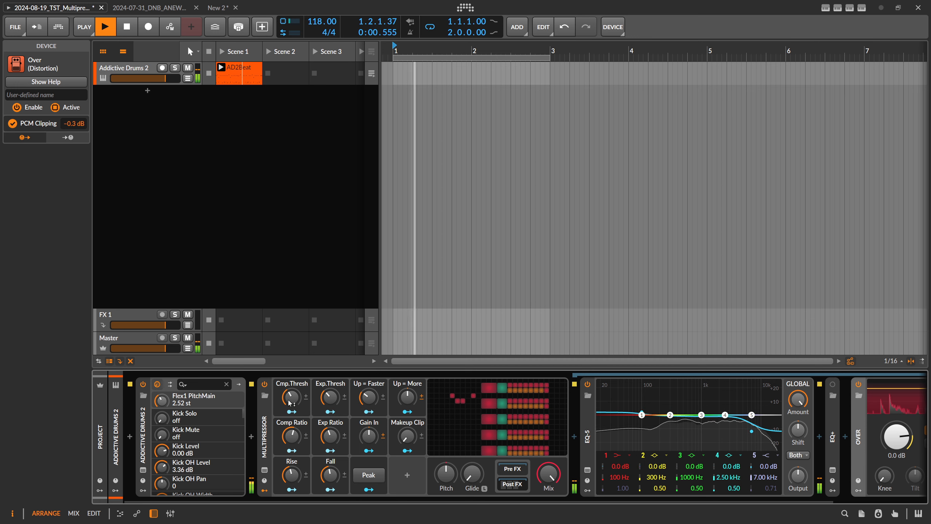
drag(290, 397, 290, 380)
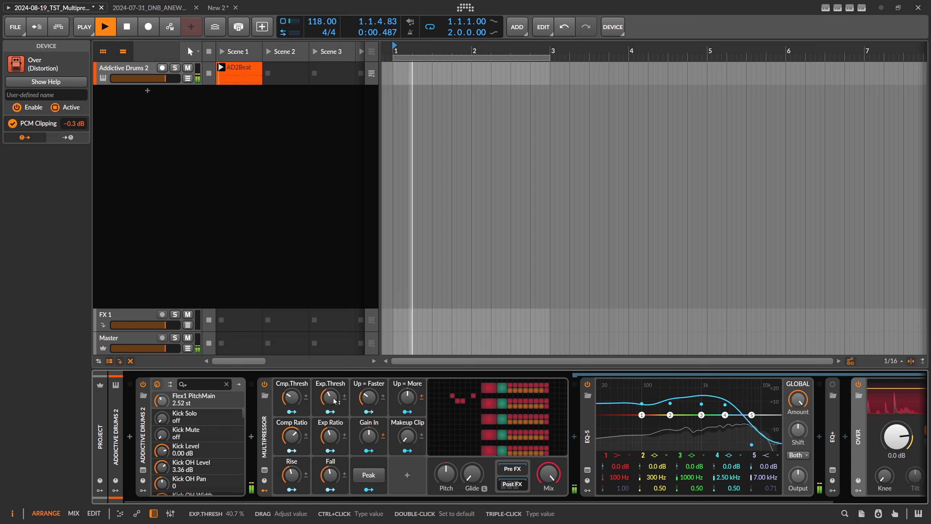
drag(330, 437, 330, 419)
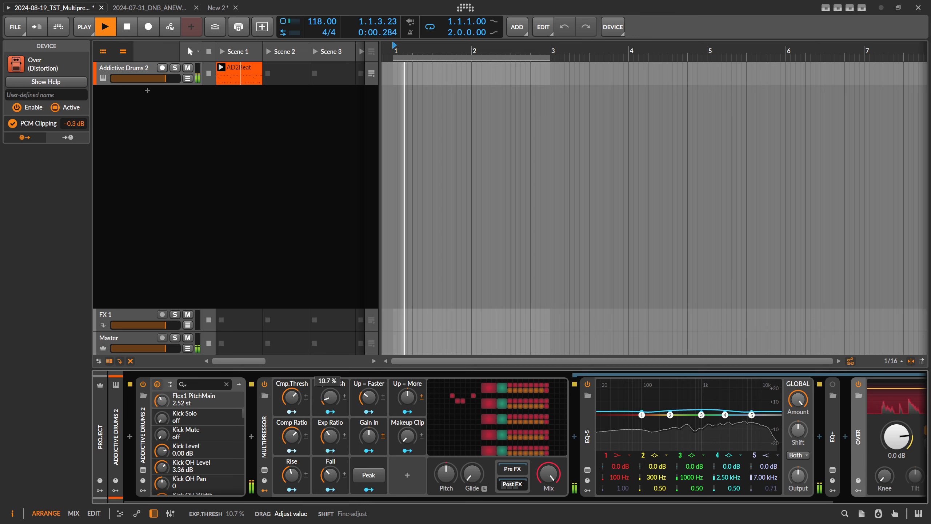
drag(330, 396, 329, 381)
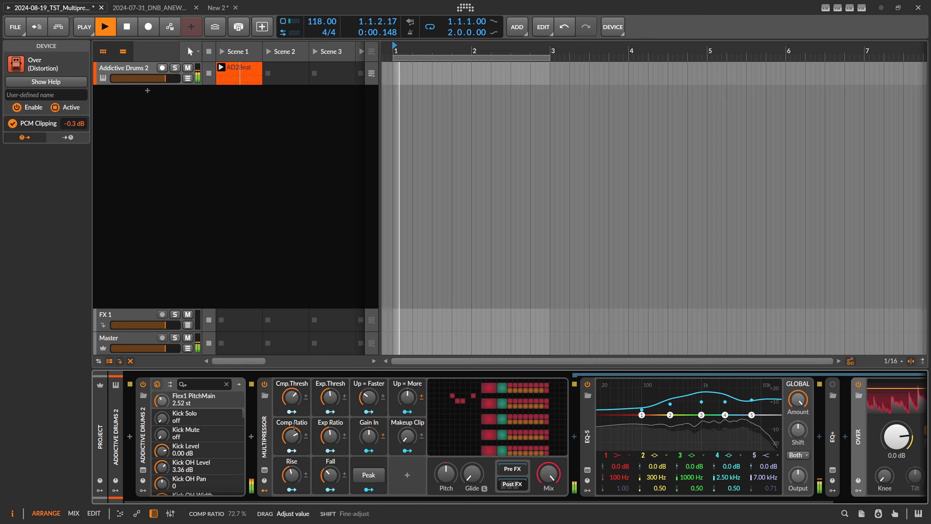
drag(291, 397, 291, 380)
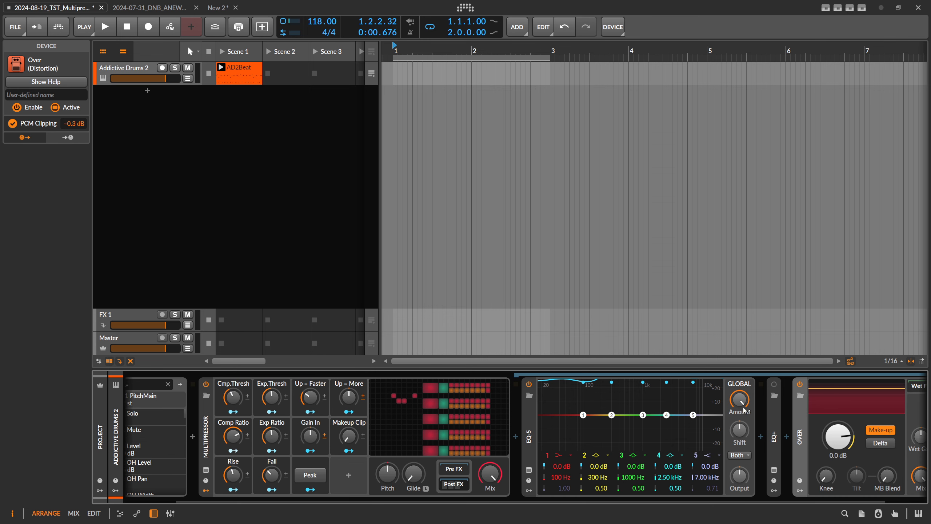
Show EQ-5's help overlay and read the Global Amount description.
drag(740, 399, 745, 411)
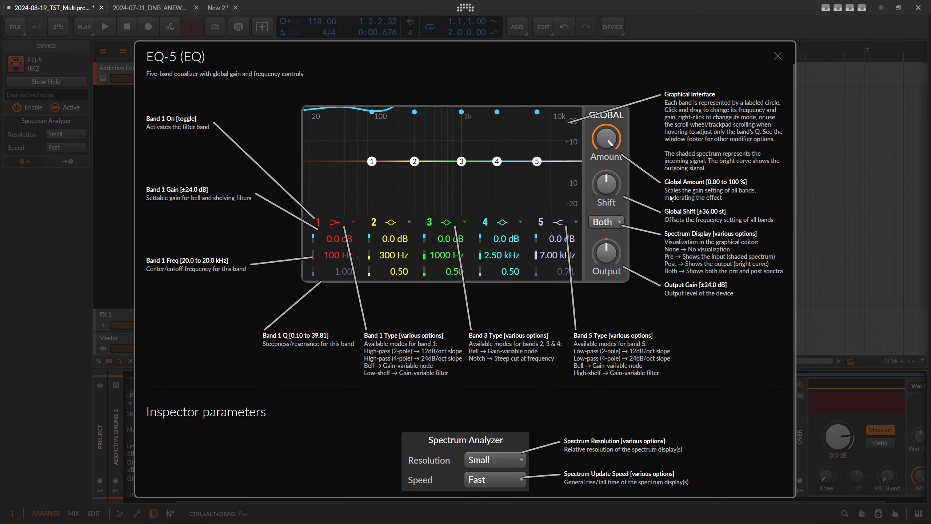
mouse_move(726, 195)
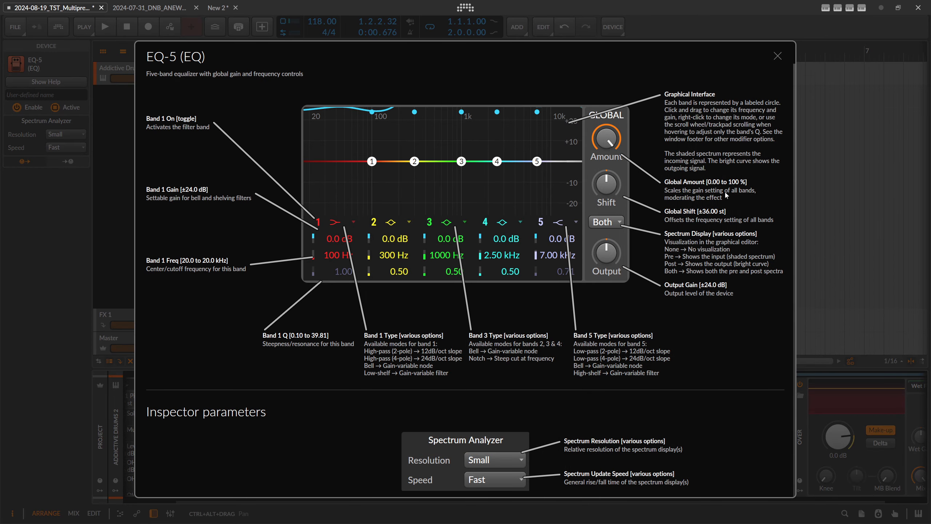
mouse_move(706, 204)
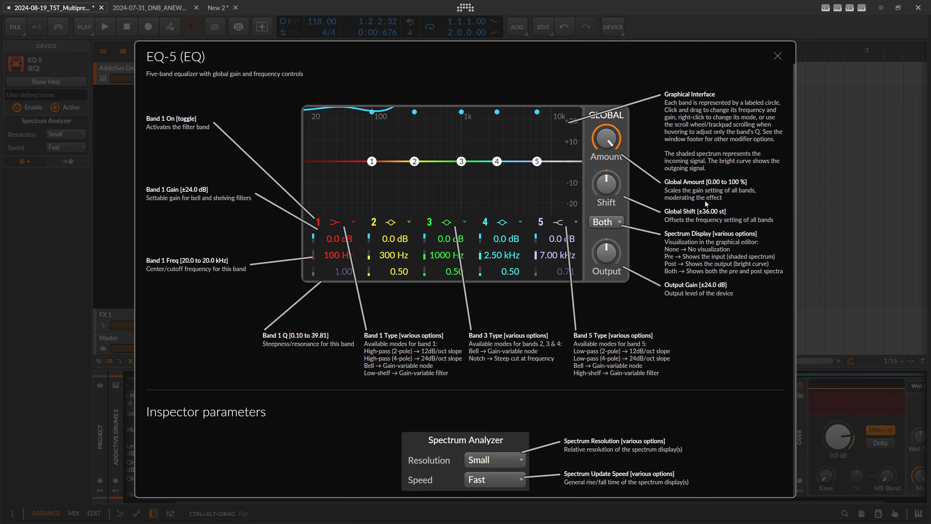
Close the help, then sweep EQ-5's Global Amount from 100% to 12.7% during playback.
click(777, 55)
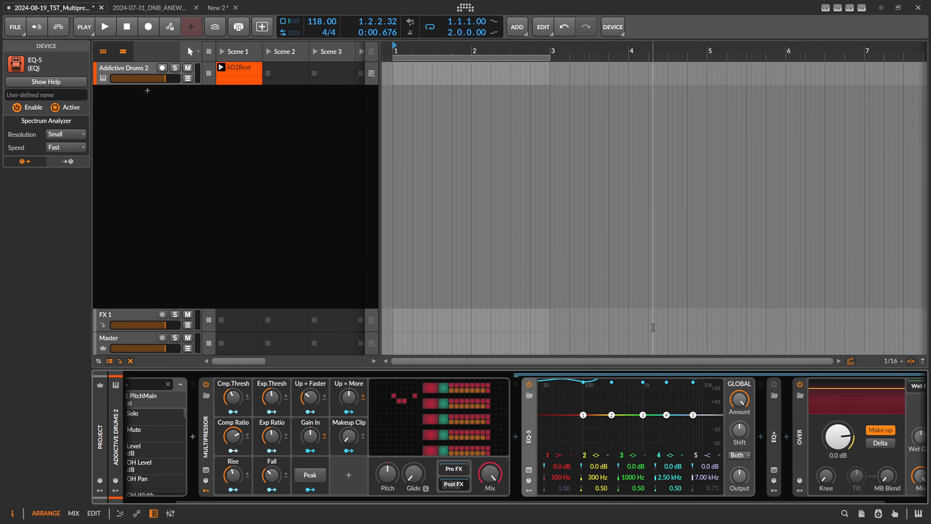
mouse_move(583, 414)
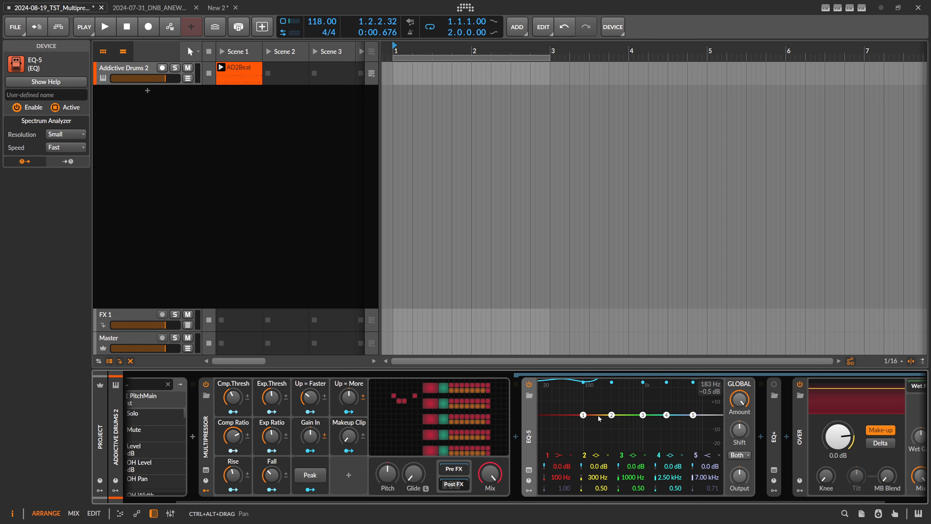
drag(599, 416, 665, 420)
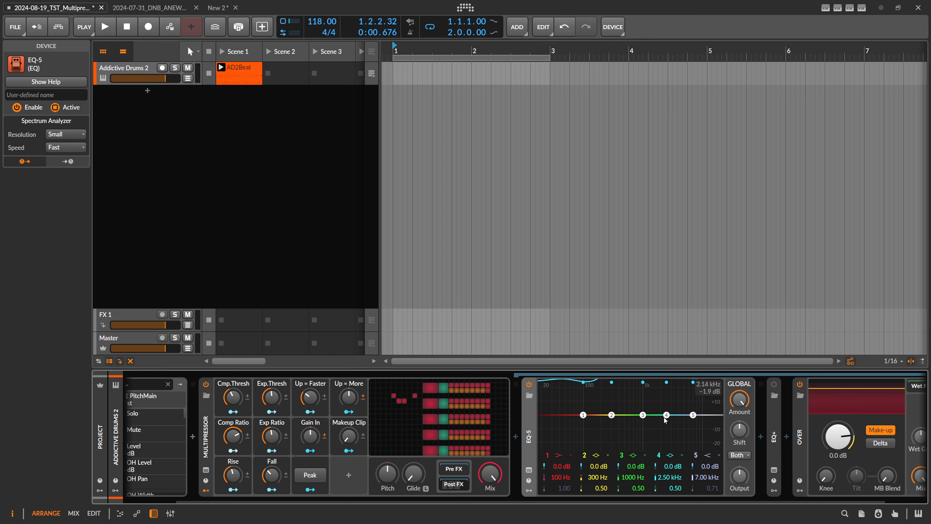
drag(665, 420, 689, 415)
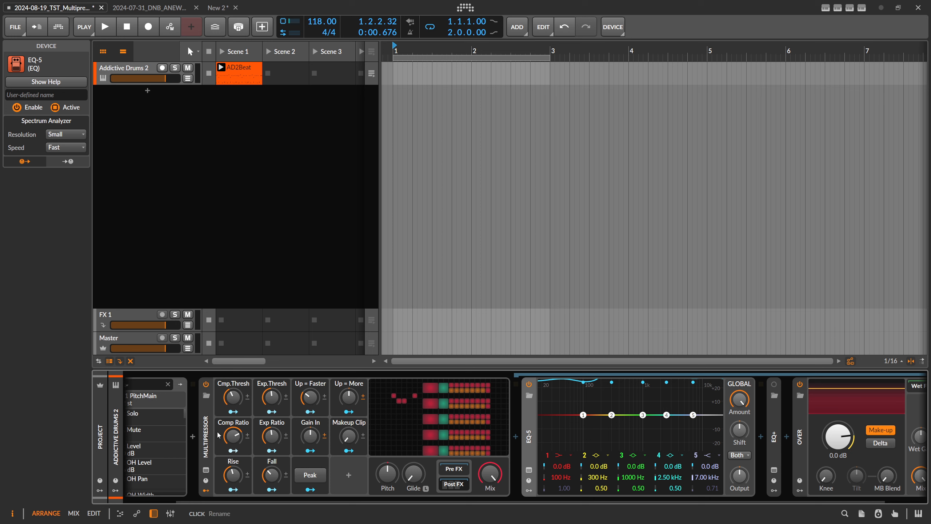
mouse_move(275, 352)
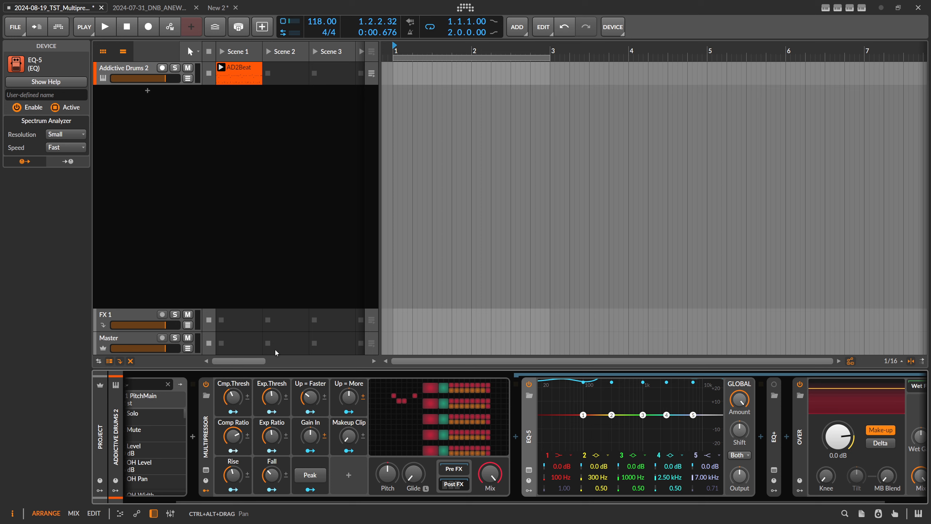
click(105, 26)
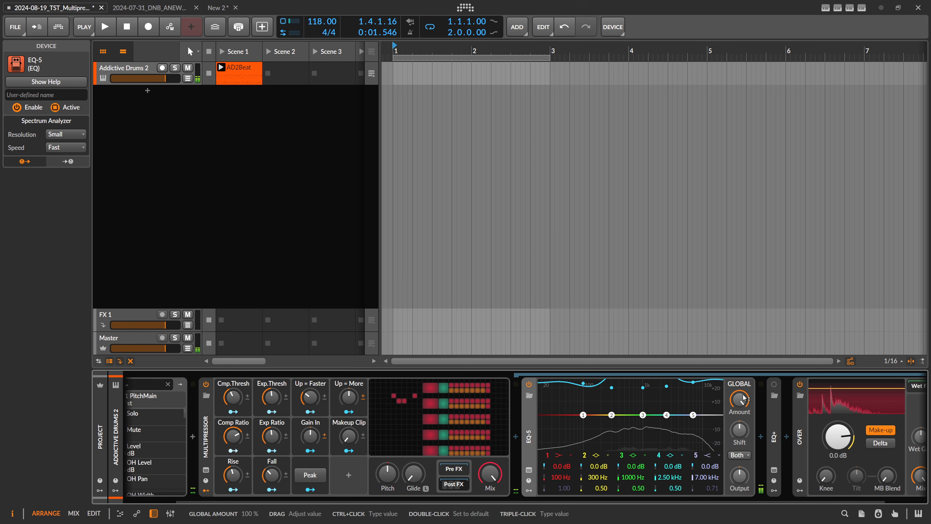
click(105, 26)
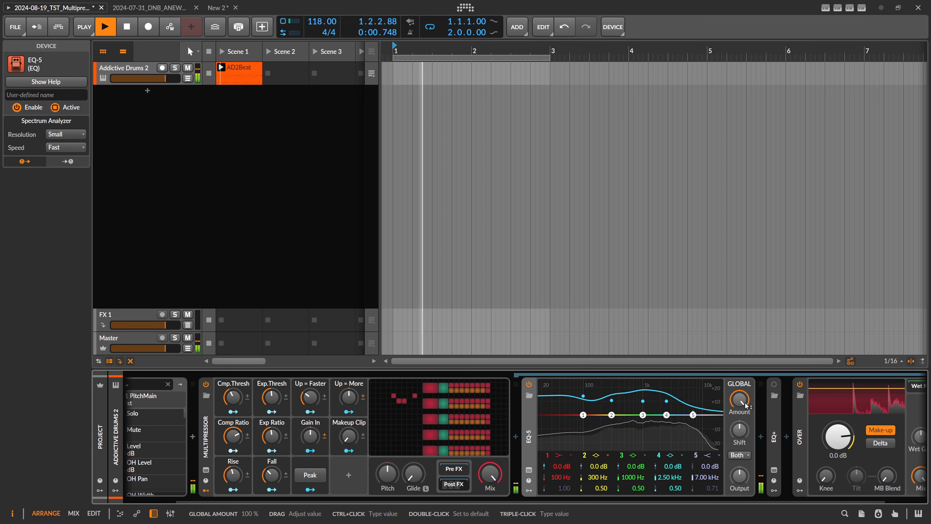
drag(739, 401, 740, 422)
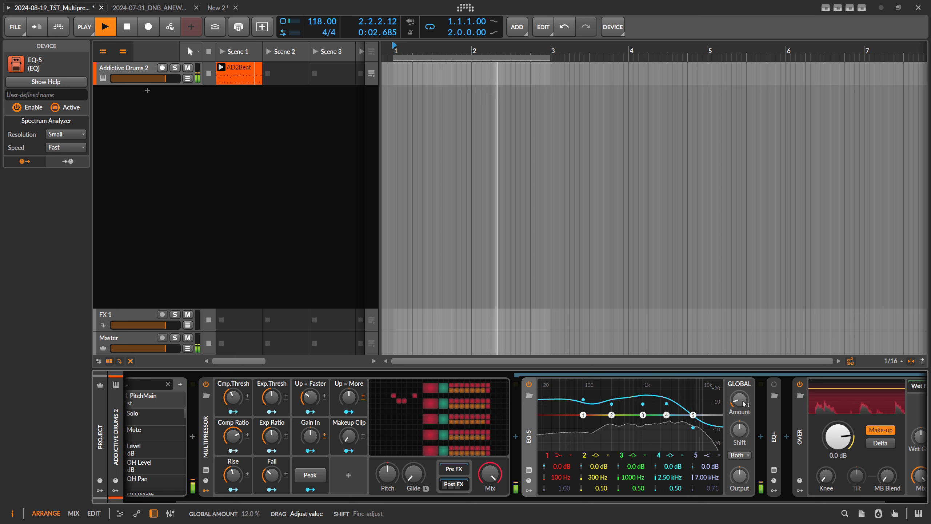
click(126, 26)
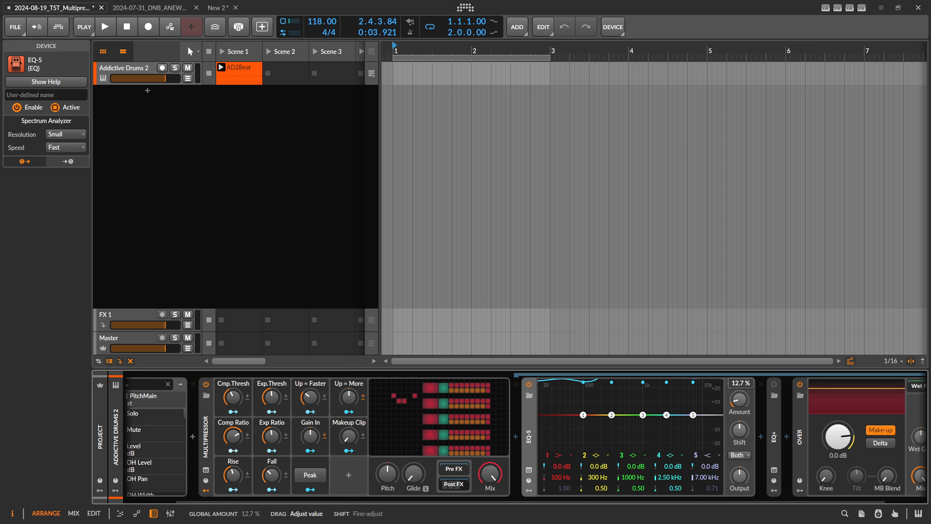
drag(740, 401, 720, 410)
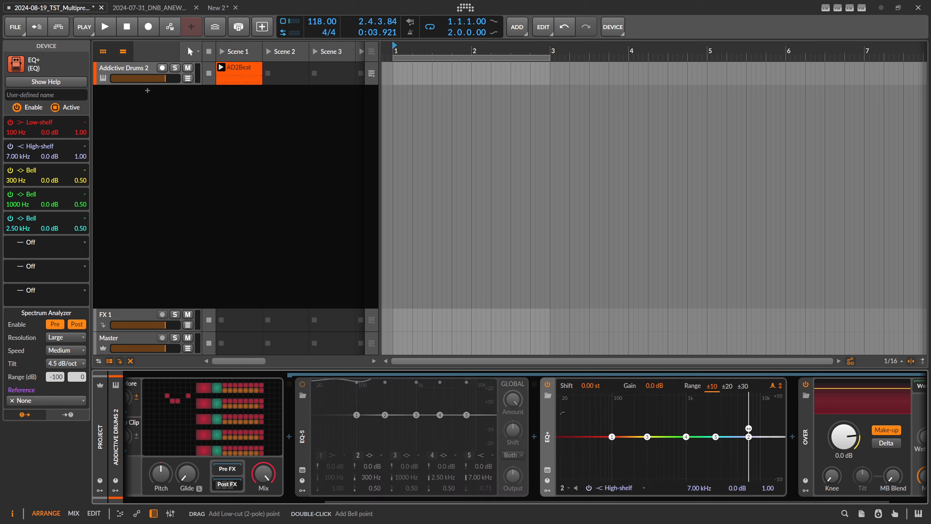
Insert an EQ+ after EQ-5 mirroring its 100 Hz shelf, 7 kHz shelf and three bells.
click(105, 26)
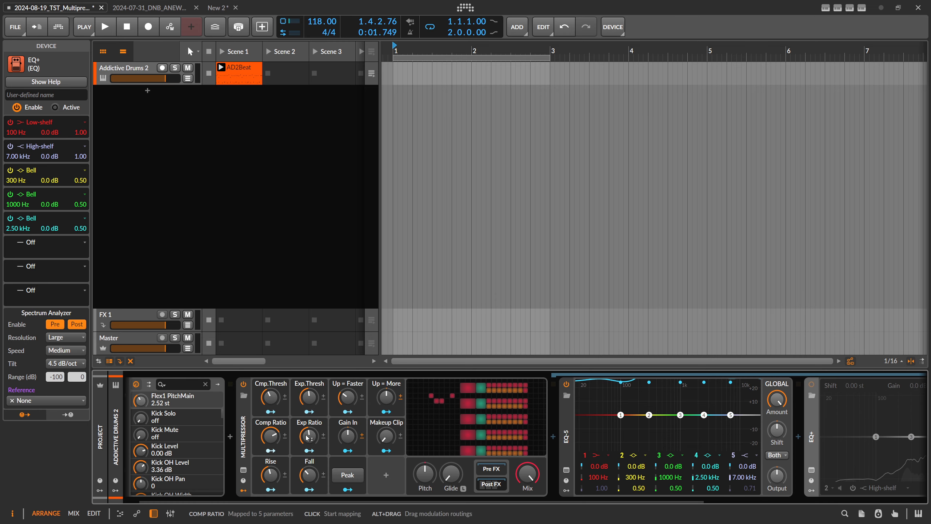
mouse_move(309, 395)
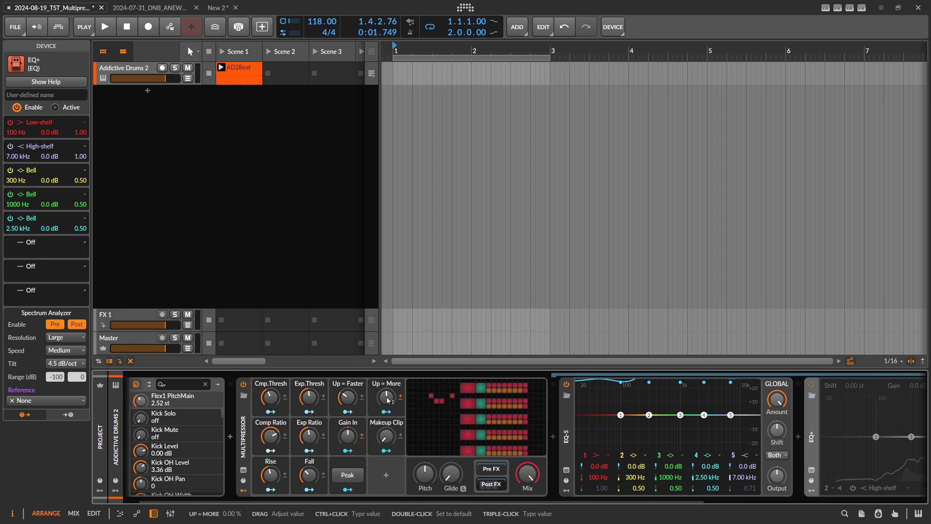
mouse_move(386, 401)
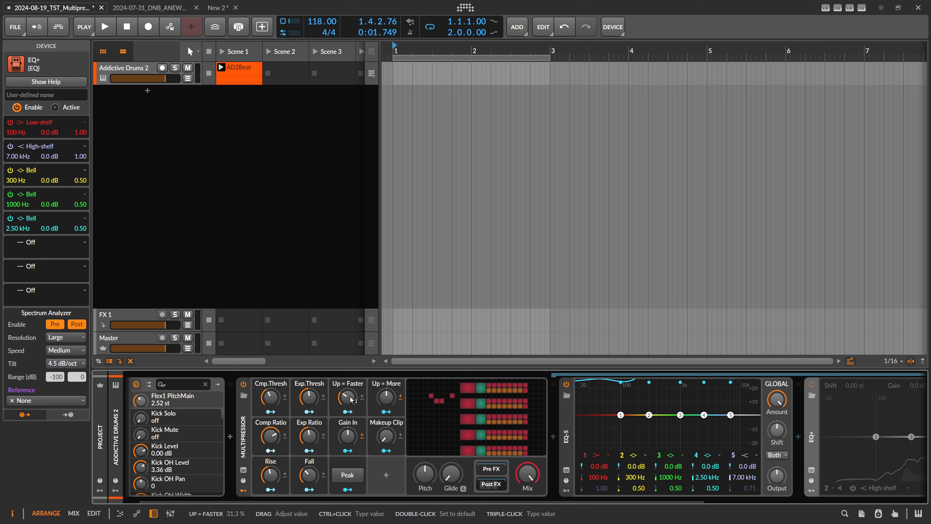
double_click(348, 396)
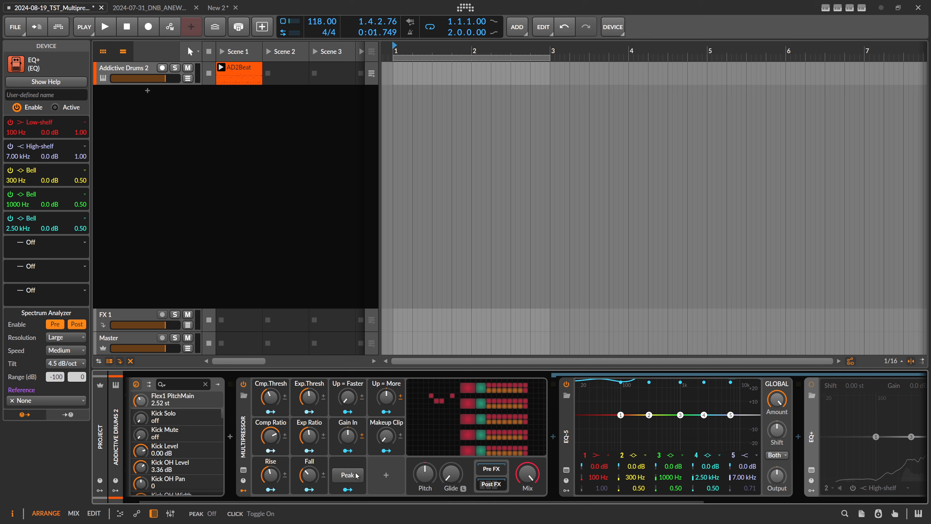
mouse_move(354, 477)
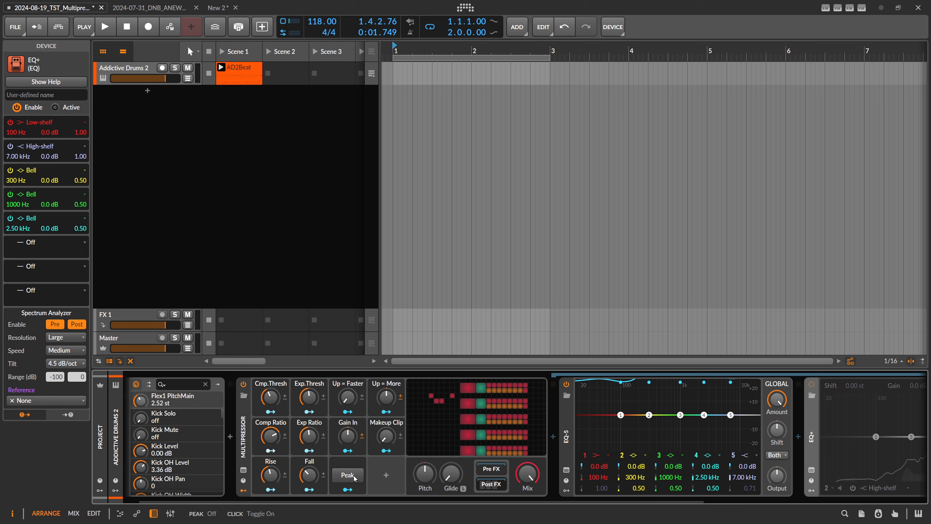
mouse_move(357, 474)
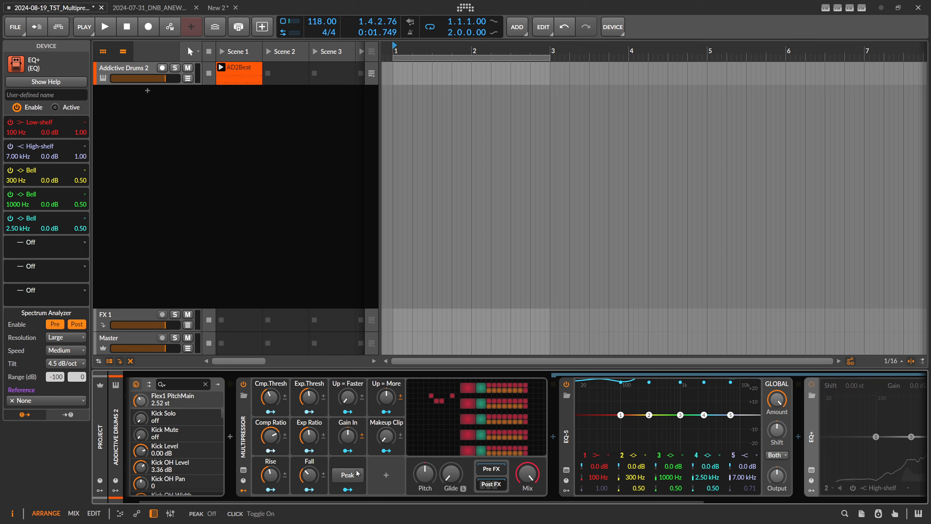
mouse_move(292, 474)
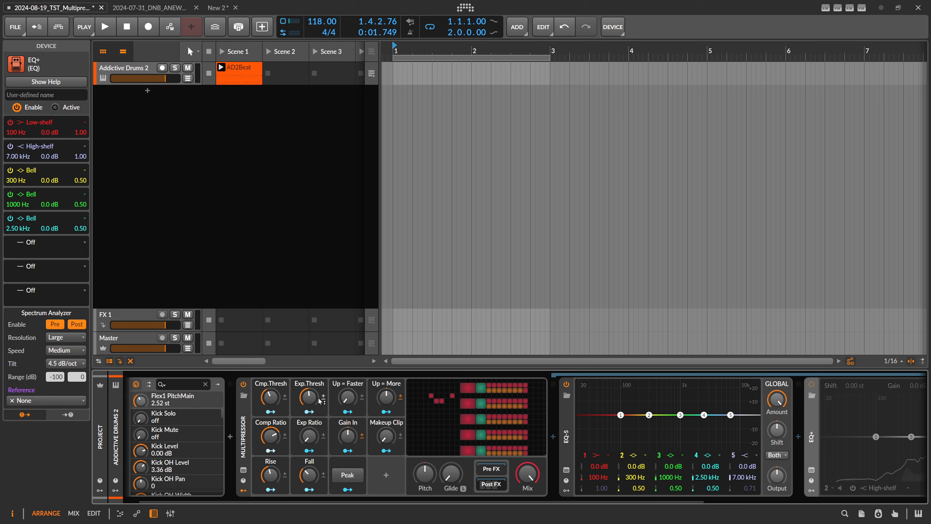
mouse_move(308, 397)
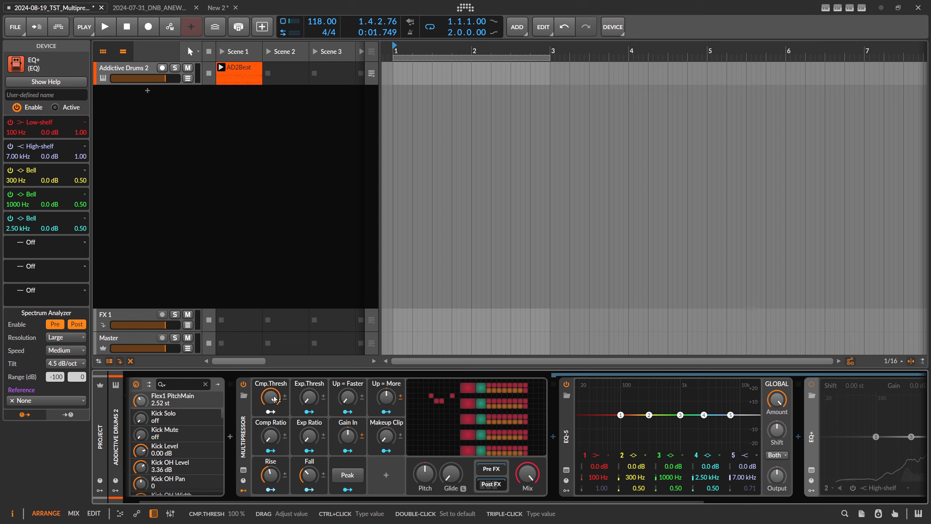
Sweep the Multipressor Cmp.Thresh knob down and up, settling at 56.7%.
drag(270, 398, 273, 400)
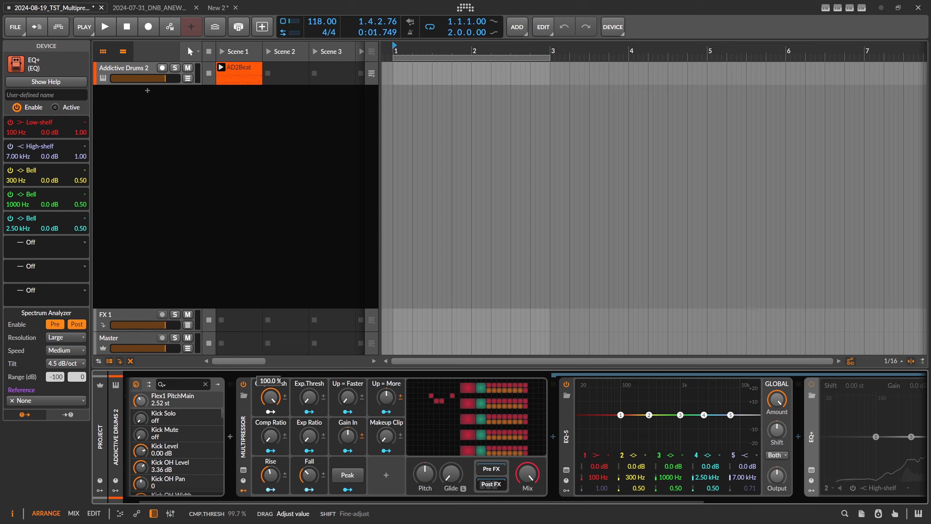
drag(270, 398, 271, 422)
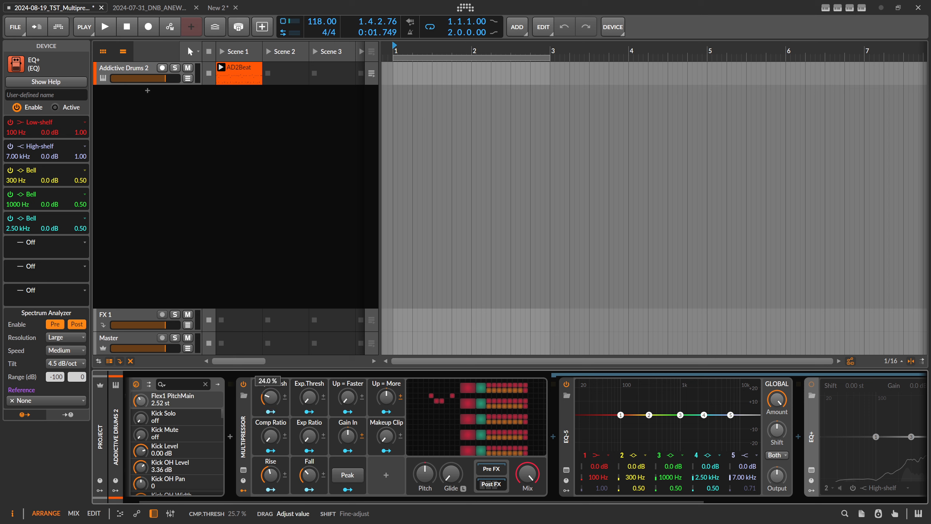
drag(268, 397, 268, 368)
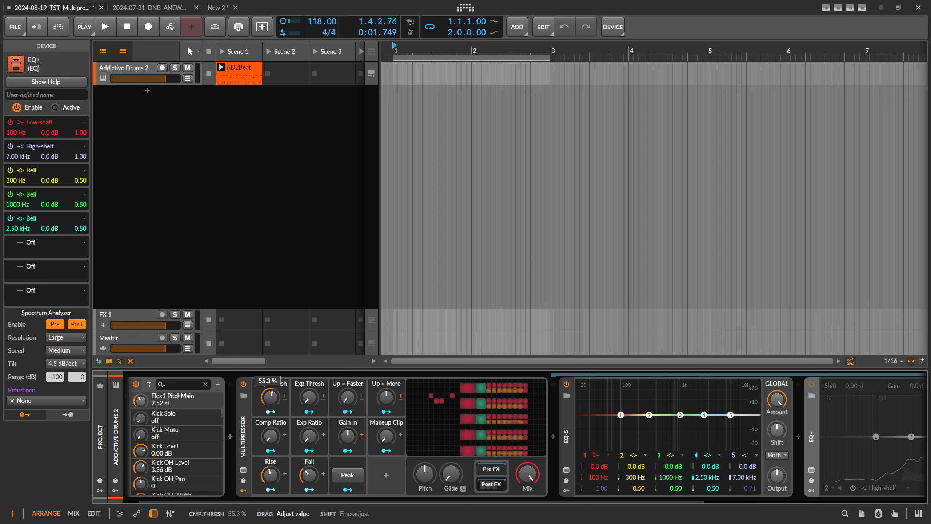
drag(269, 395, 270, 416)
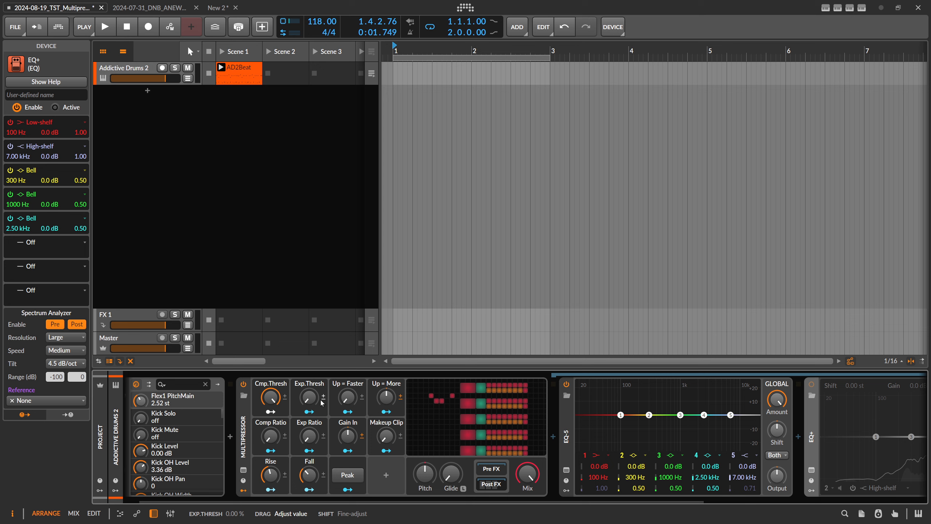
mouse_move(309, 396)
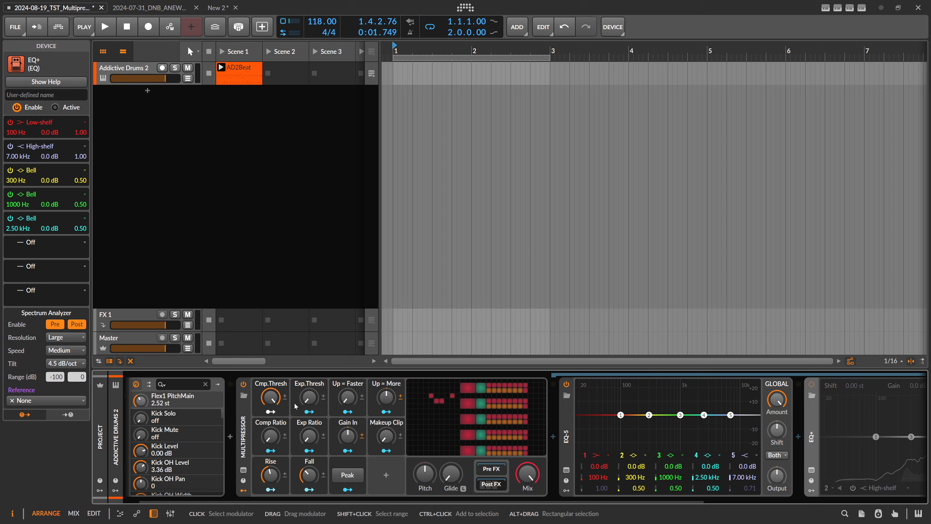
click(270, 398)
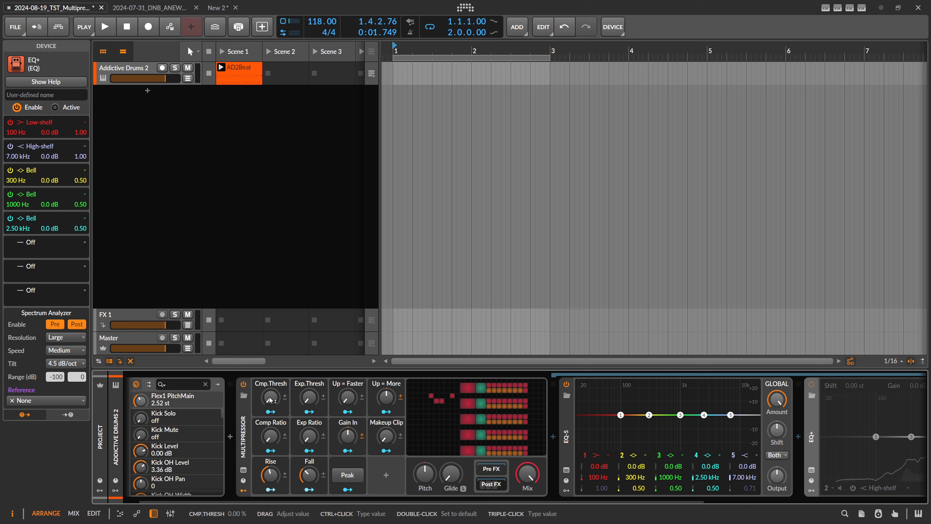
drag(270, 396, 270, 384)
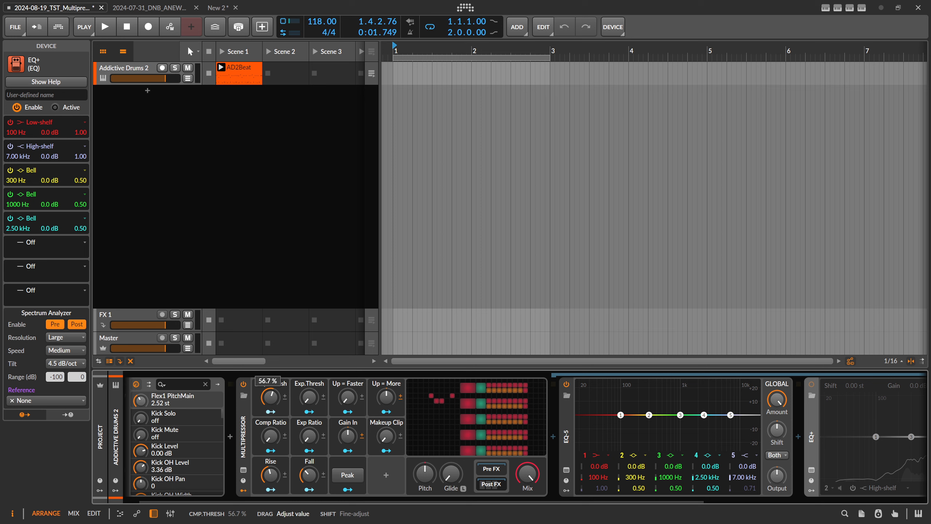